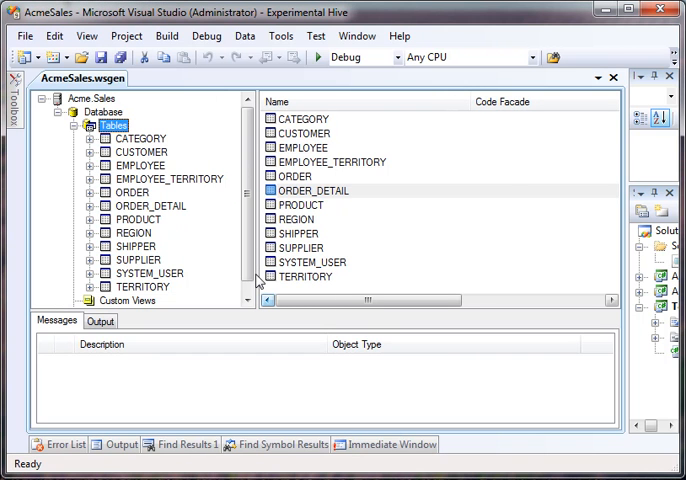
{"action": "mouse_move", "coordinate": [438, 192]}
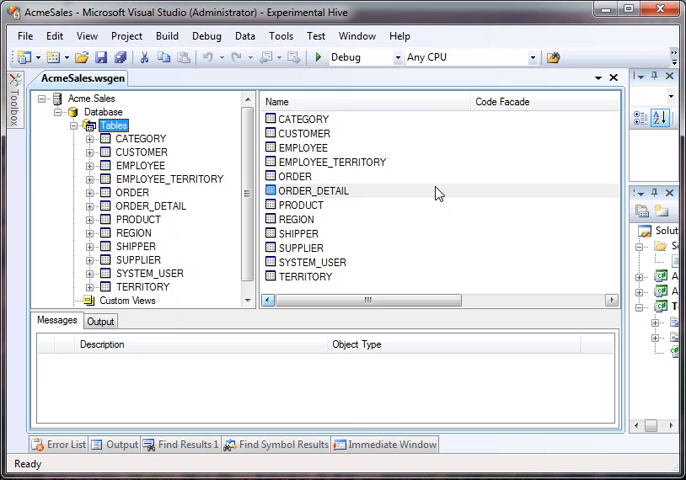
{"action": "mouse_move", "coordinate": [164, 256]}
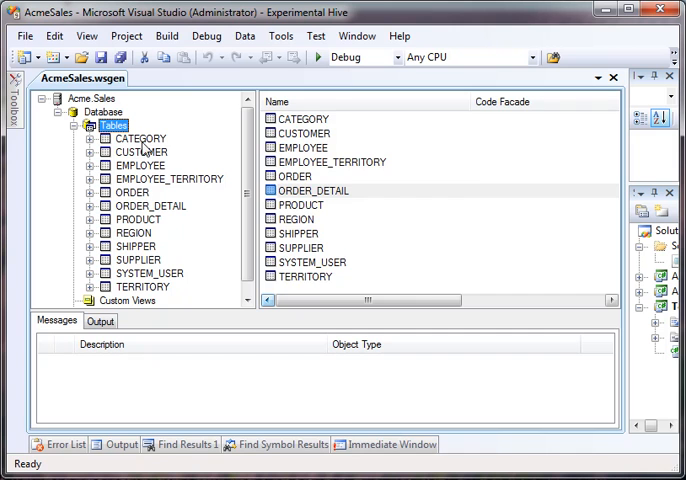
Show the CUSTOMER table's properties in the AcmeSales designer, with SYSTEM_USER as parent
{"action": "left_click", "coordinate": [140, 152]}
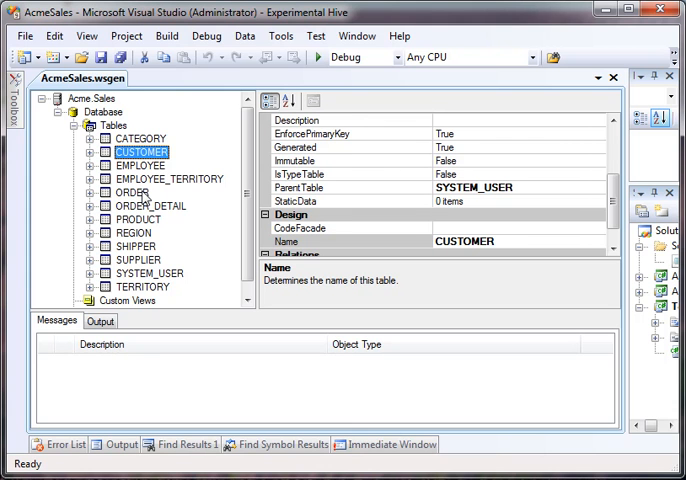
{"action": "mouse_move", "coordinate": [170, 158]}
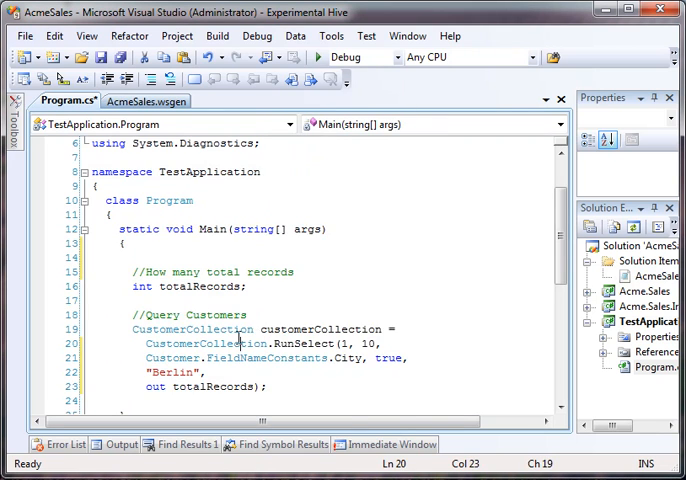
{"action": "scroll", "scroll_direction": "down", "scroll_amount": 3}
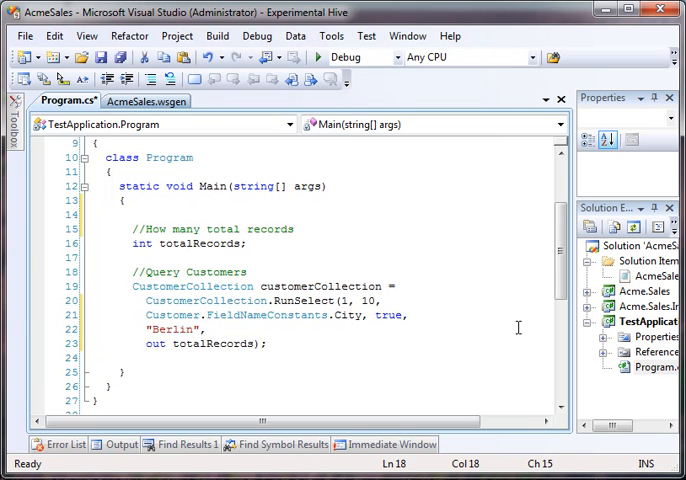
{"action": "left_click", "coordinate": [204, 244]}
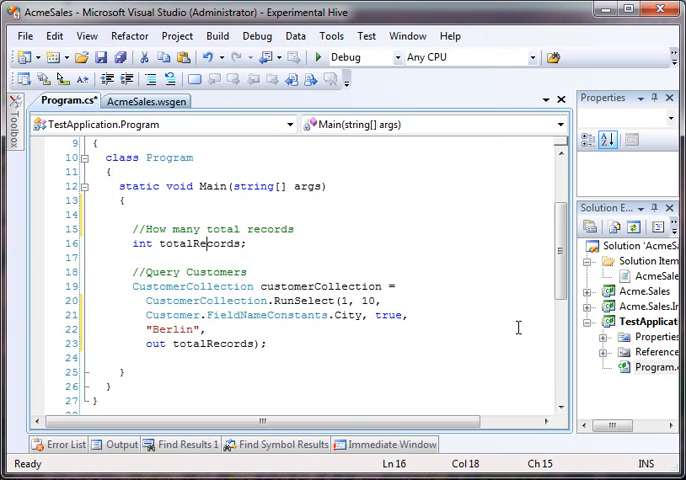
{"action": "triple_click", "coordinate": [188, 244]}
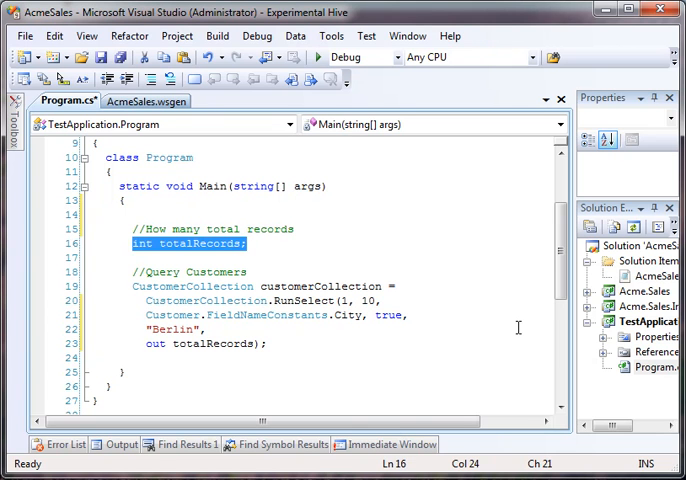
{"action": "left_click", "coordinate": [248, 300]}
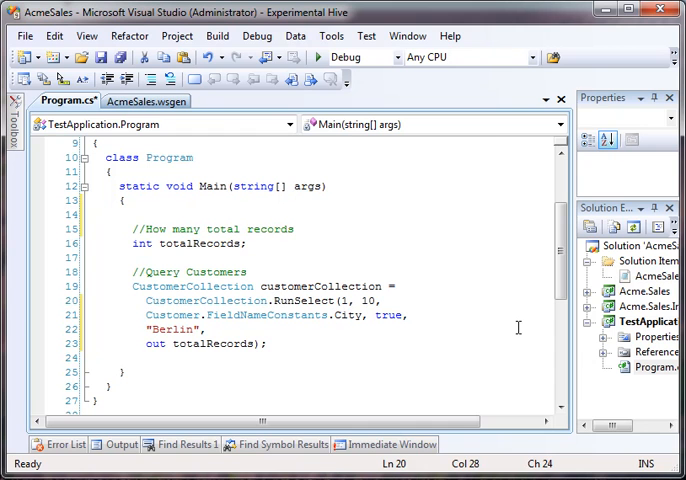
{"action": "left_click", "coordinate": [350, 300]}
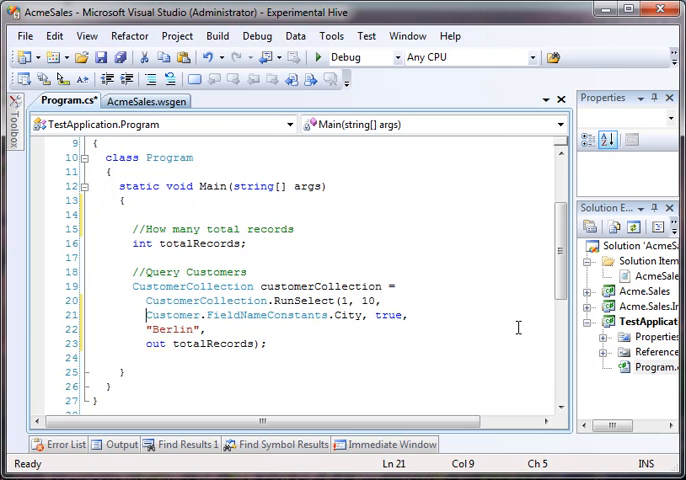
{"action": "left_click", "coordinate": [200, 328]}
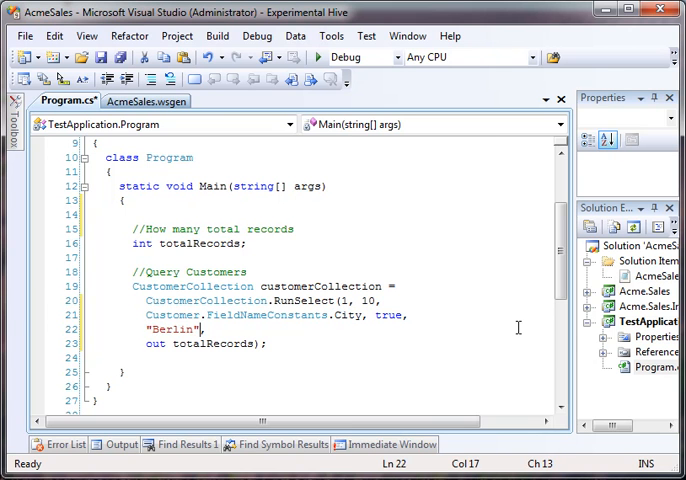
{"action": "double_click", "coordinate": [172, 328]}
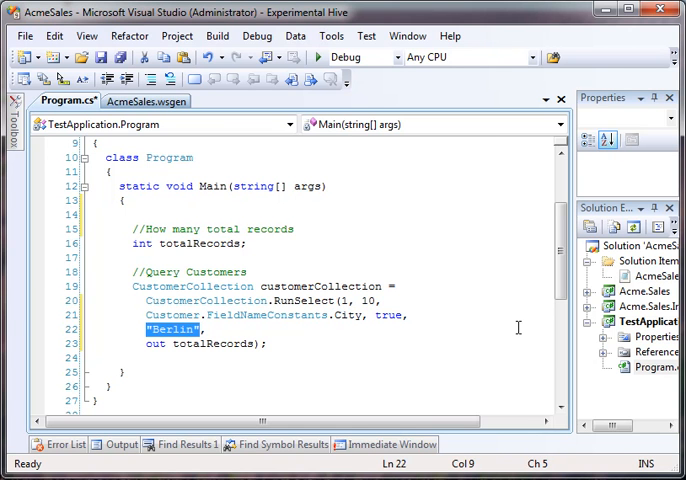
{"action": "left_click", "coordinate": [220, 344]}
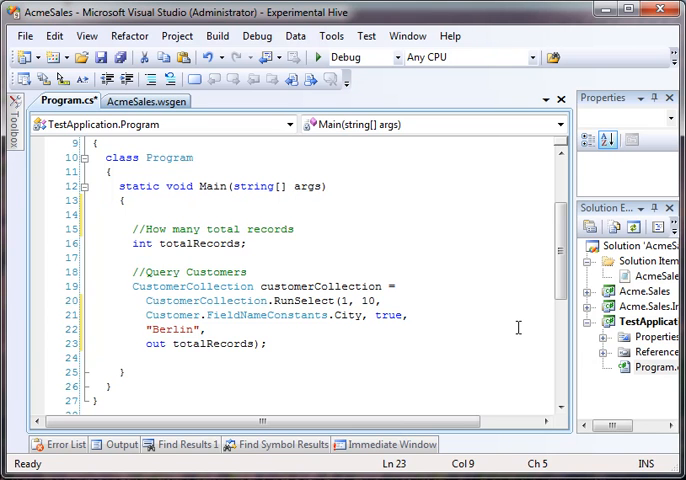
{"action": "double_click", "coordinate": [180, 344]}
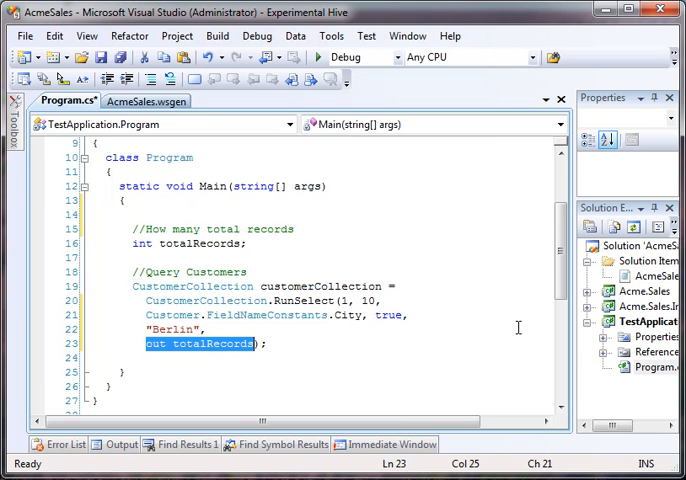
{"action": "left_click", "coordinate": [300, 344]}
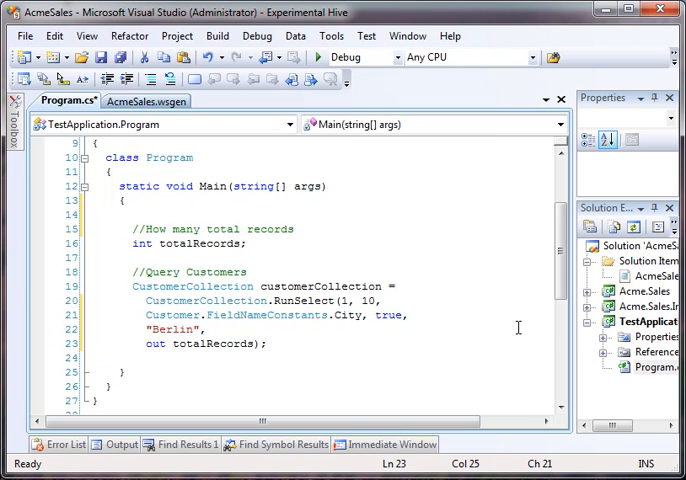
{"action": "left_click", "coordinate": [344, 300]}
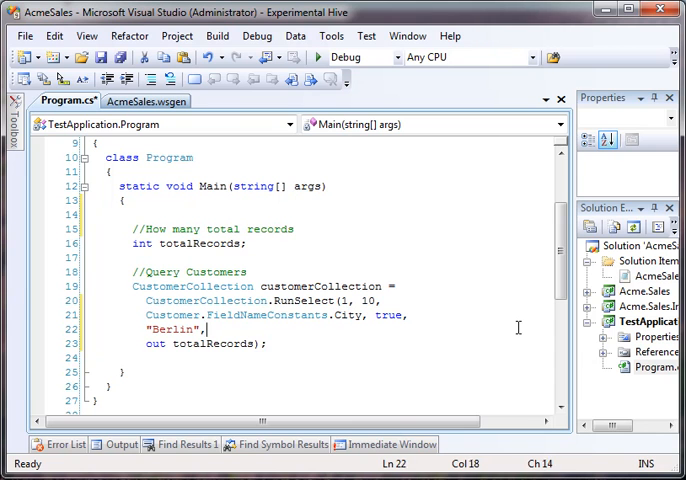
{"action": "double_click", "coordinate": [212, 344]}
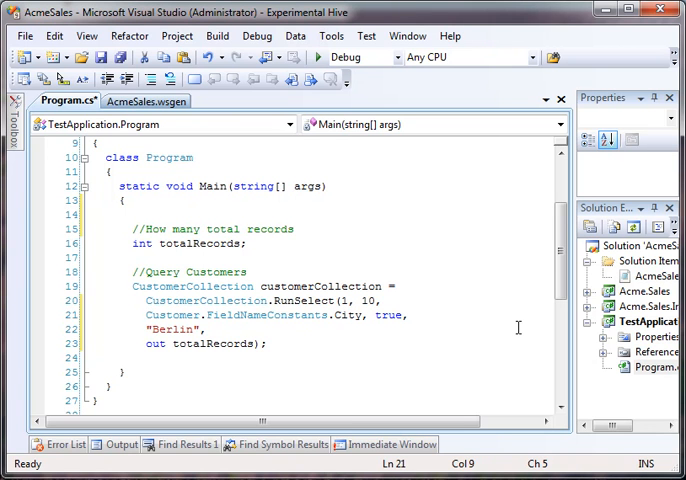
Select the Customer.FieldNameConstants sort field reference in the RunSelect query
{"action": "double_click", "coordinate": [172, 328]}
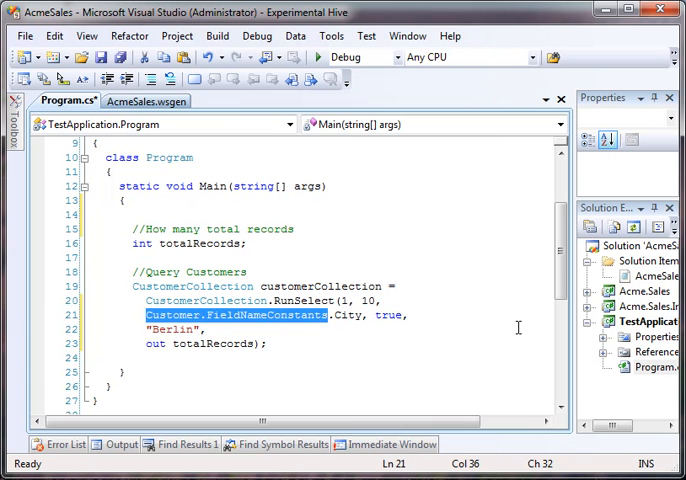
{"action": "mouse_move", "coordinate": [456, 332]}
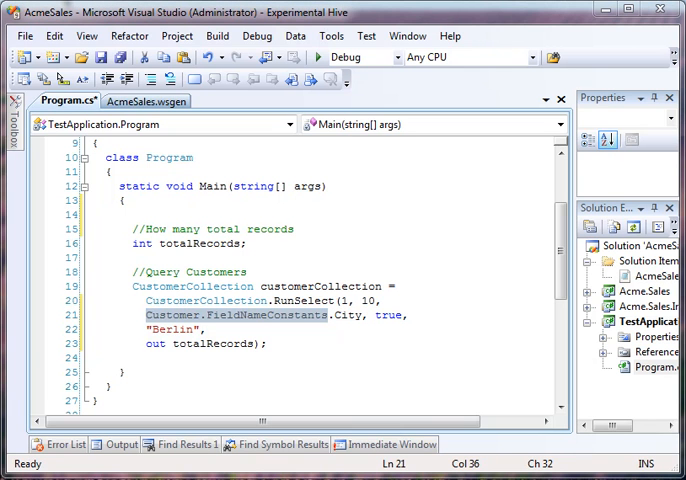
{"action": "mouse_move", "coordinate": [396, 254]}
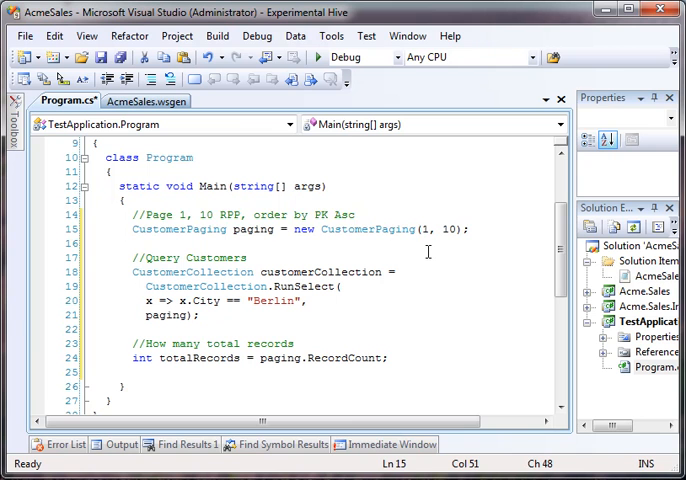
{"action": "double_click", "coordinate": [178, 228]}
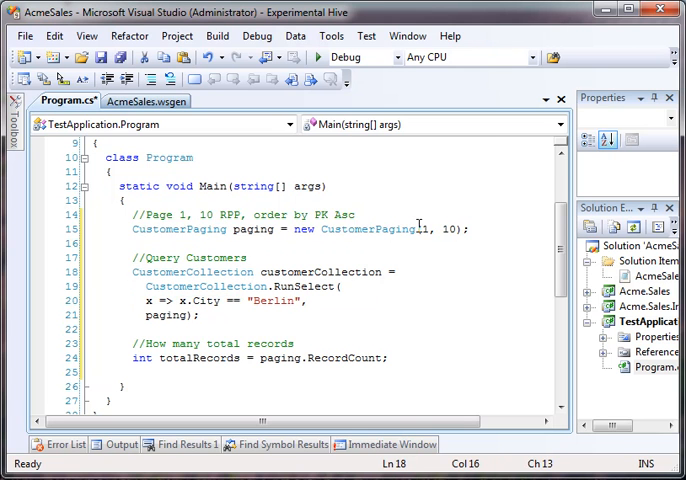
{"action": "left_click", "coordinate": [420, 228]}
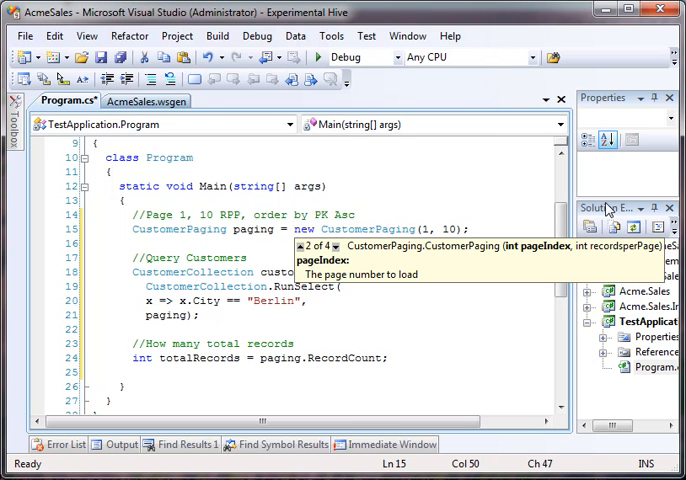
{"action": "left_click", "coordinate": [308, 246]}
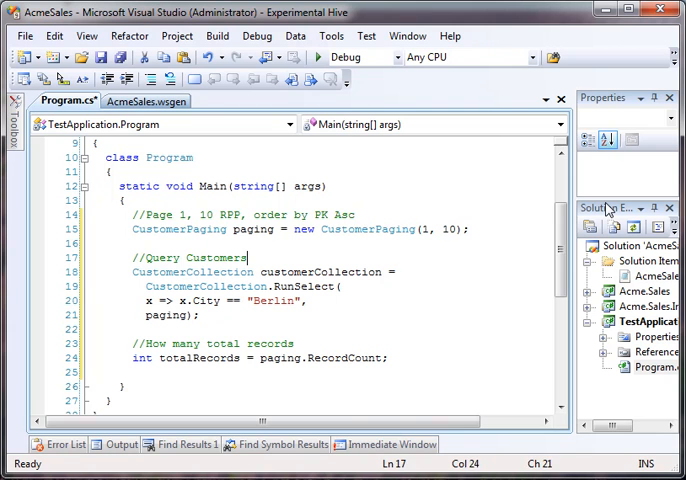
{"action": "left_click", "coordinate": [424, 228]}
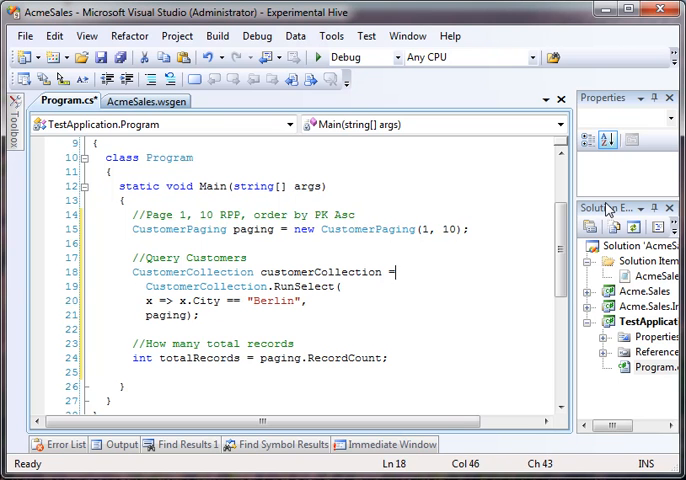
{"action": "double_click", "coordinate": [306, 288]}
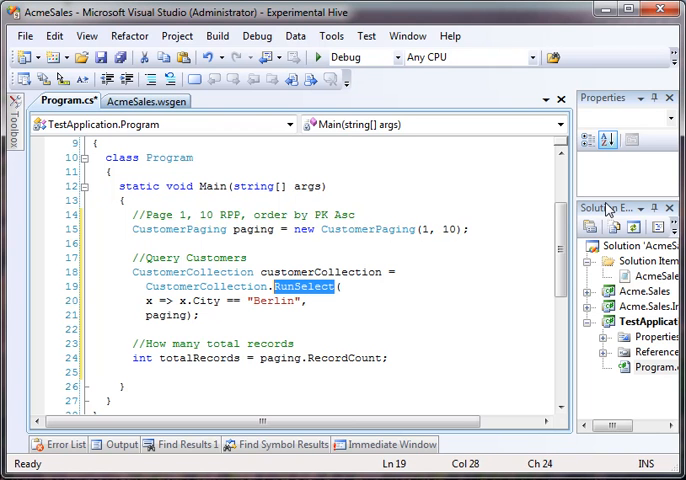
{"action": "left_click", "coordinate": [144, 300]}
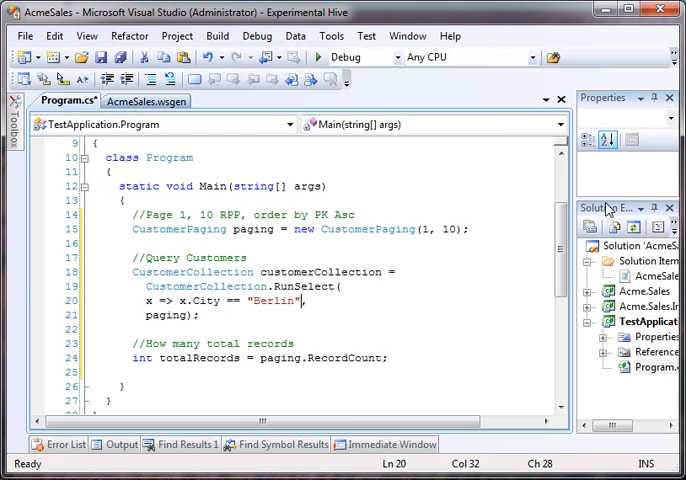
{"action": "left_click", "coordinate": [148, 256]}
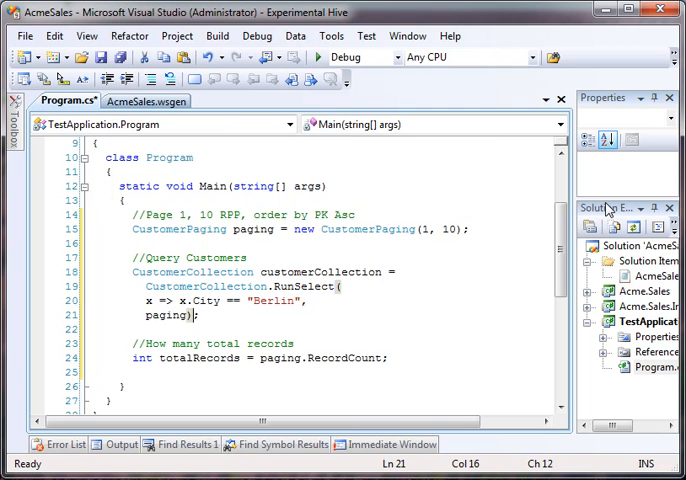
{"action": "double_click", "coordinate": [168, 316]}
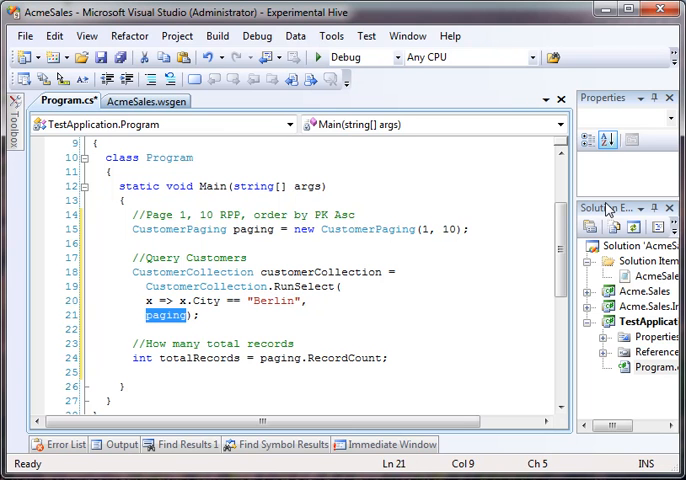
{"action": "left_click", "coordinate": [90, 328]}
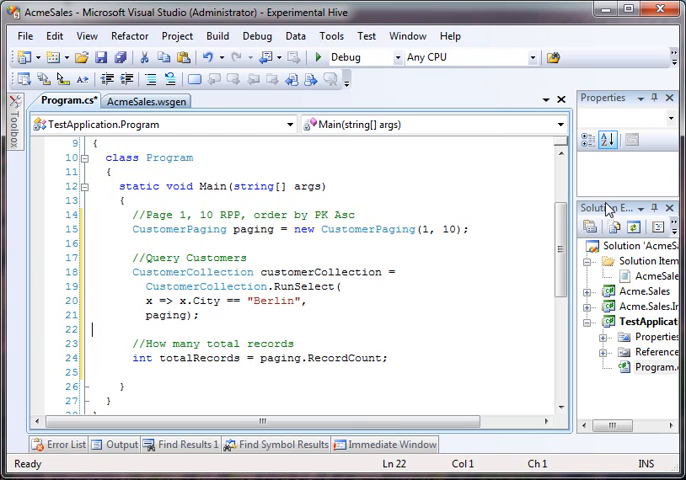
{"action": "left_click", "coordinate": [300, 358]}
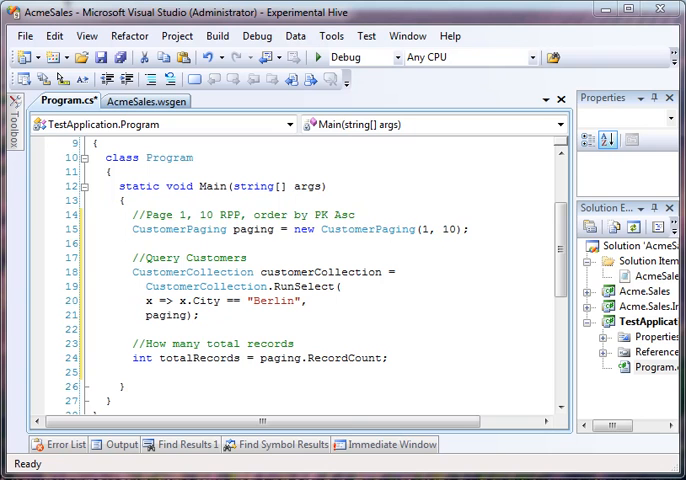
{"action": "mouse_move", "coordinate": [672, 190]}
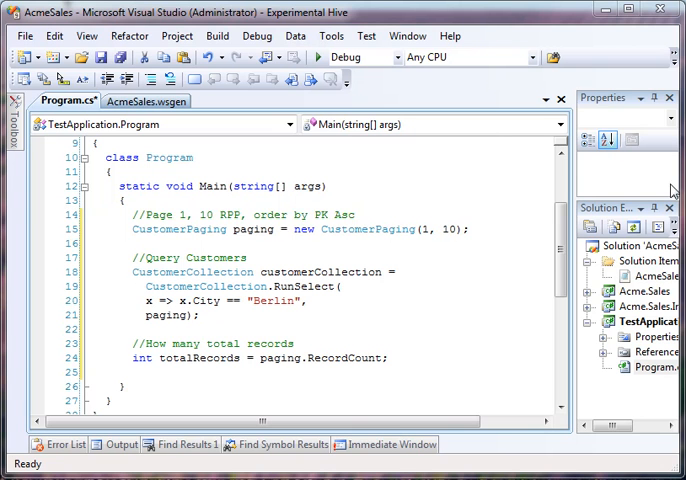
Select the CustomerPaging argument to add the City ascending sort
{"action": "left_click", "coordinate": [356, 212]}
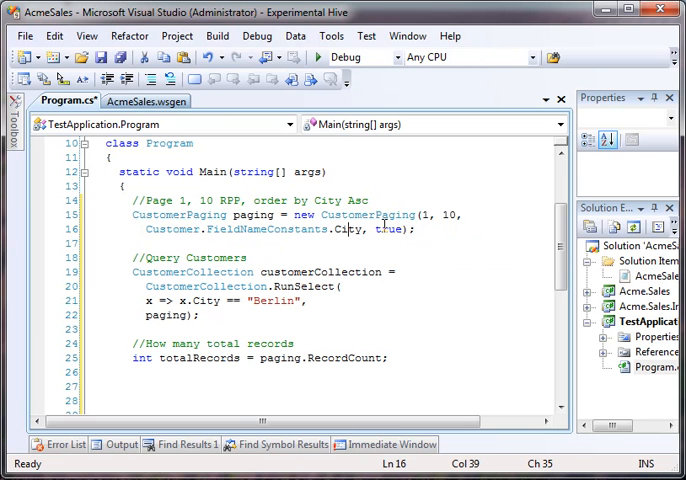
{"action": "double_click", "coordinate": [364, 214]}
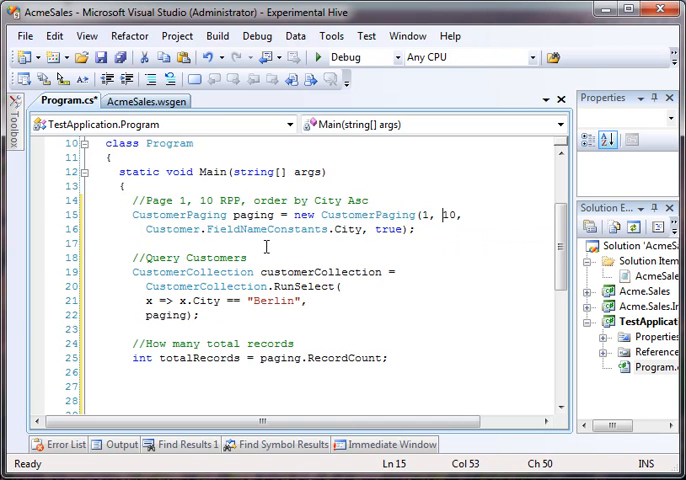
{"action": "double_click", "coordinate": [348, 228]}
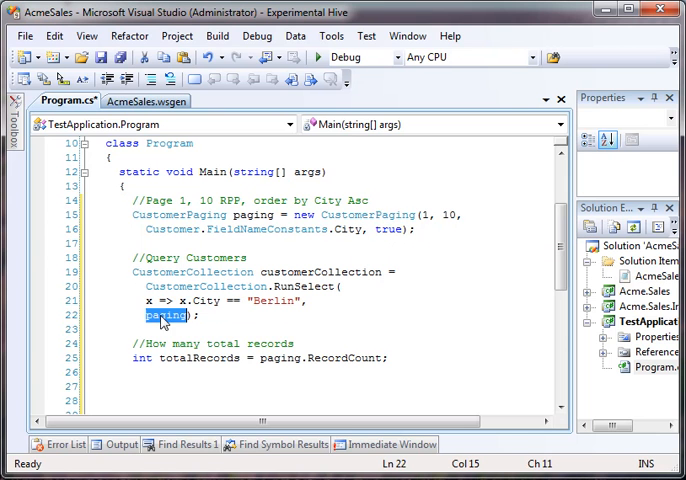
{"action": "mouse_move", "coordinate": [412, 272]}
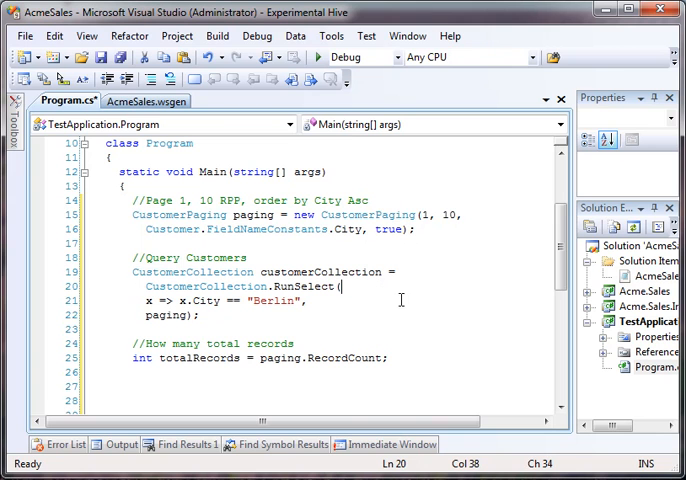
{"action": "mouse_move", "coordinate": [112, 460]}
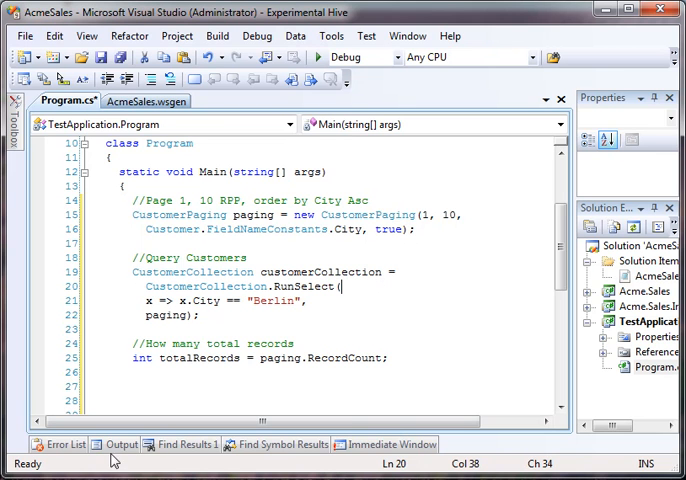